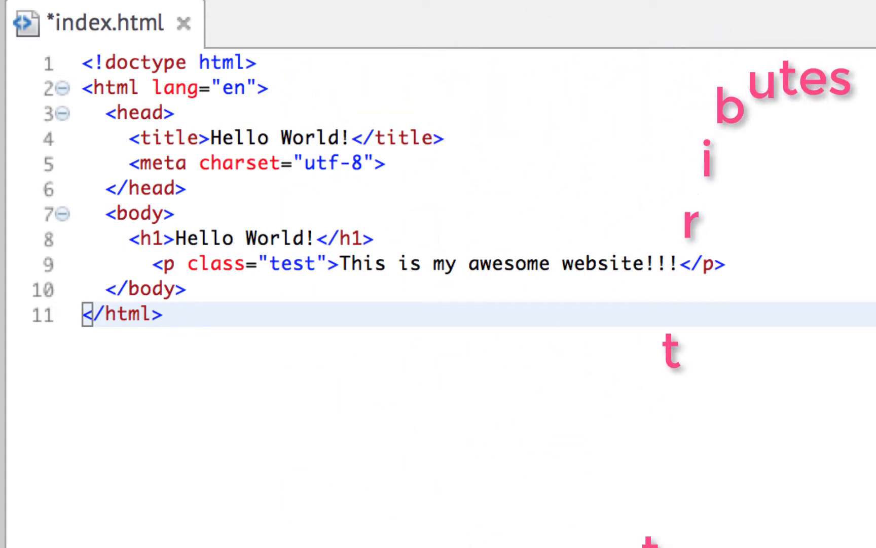
- Place the cursor in the index.html editor at the end of the markup
left_click(163, 314)
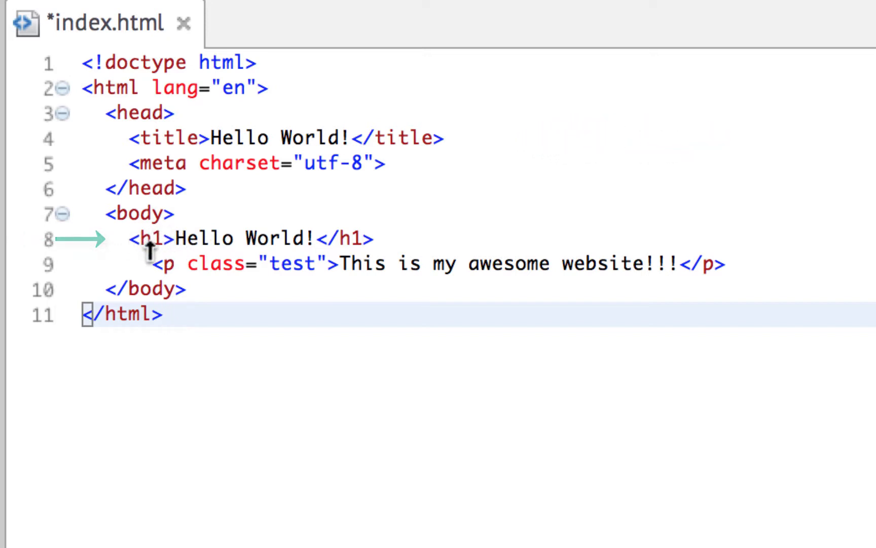
mouse_move(215, 264)
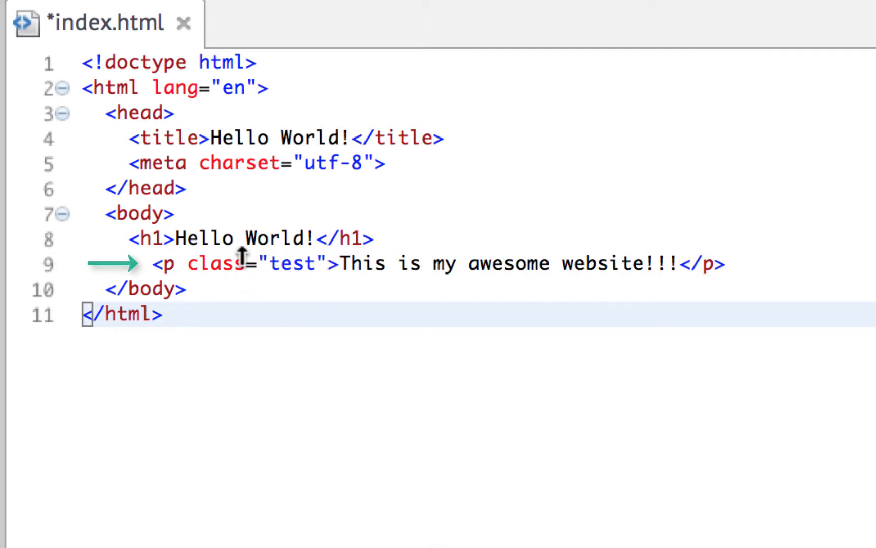
mouse_move(530, 268)
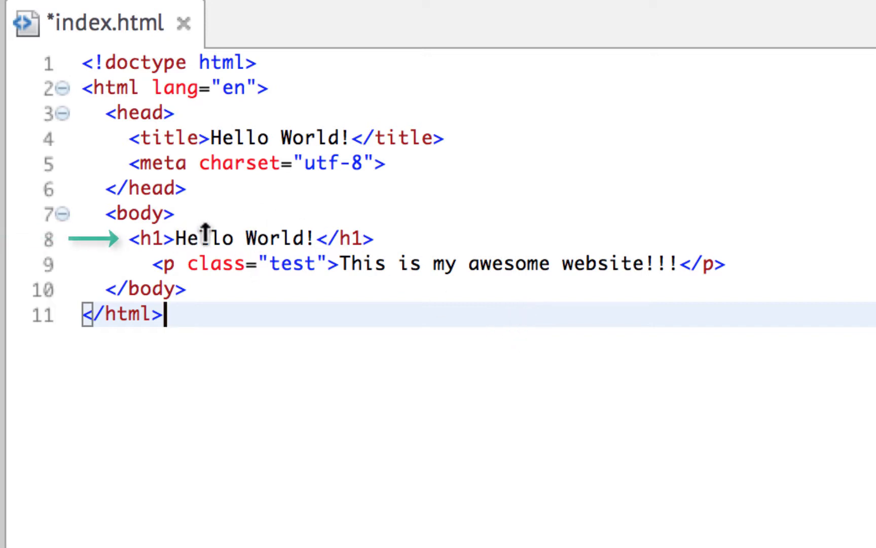
mouse_move(284, 293)
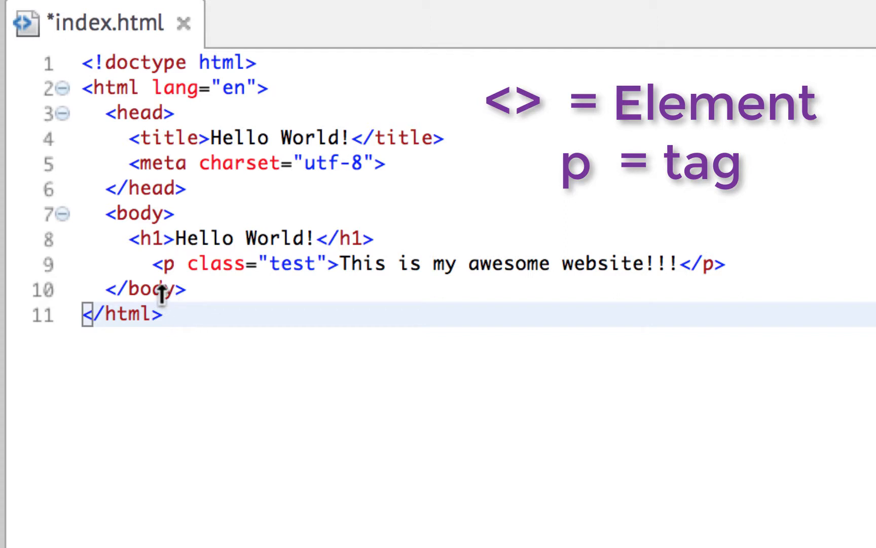
left_click(173, 315)
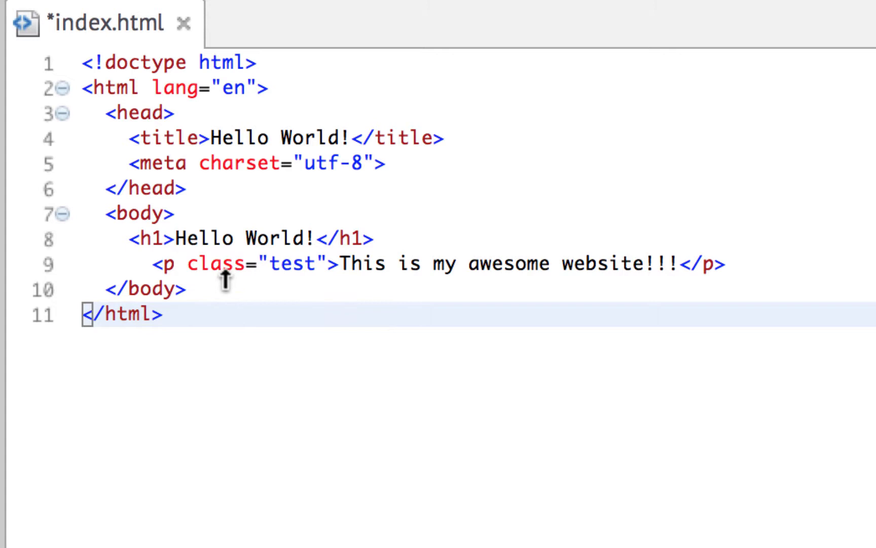
mouse_move(313, 284)
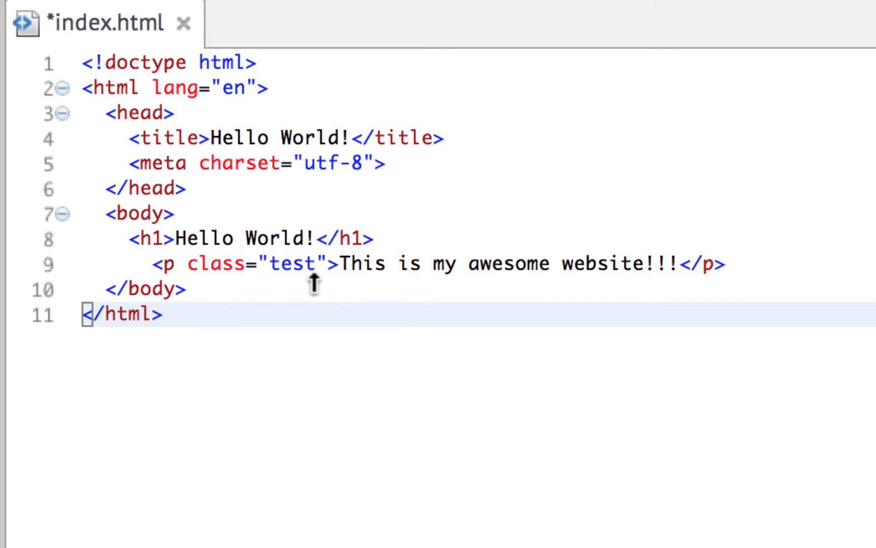
left_click(162, 314)
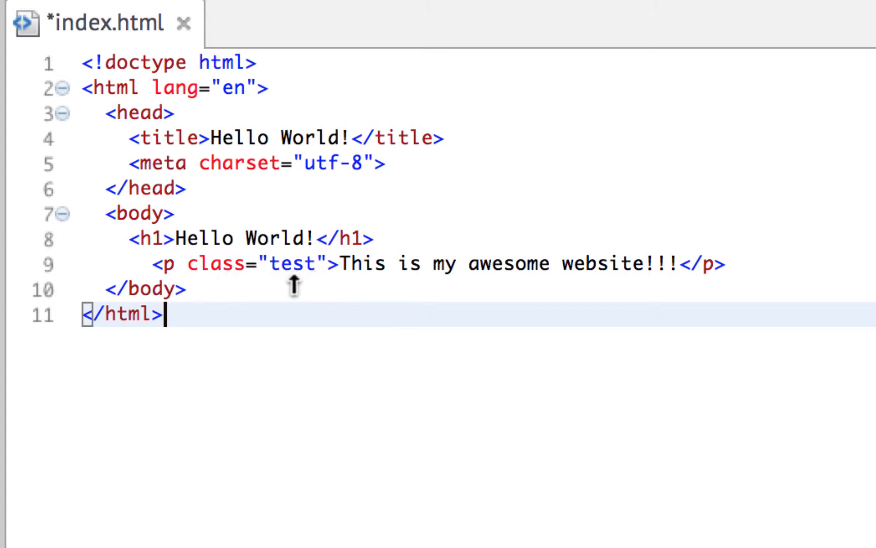
mouse_move(710, 292)
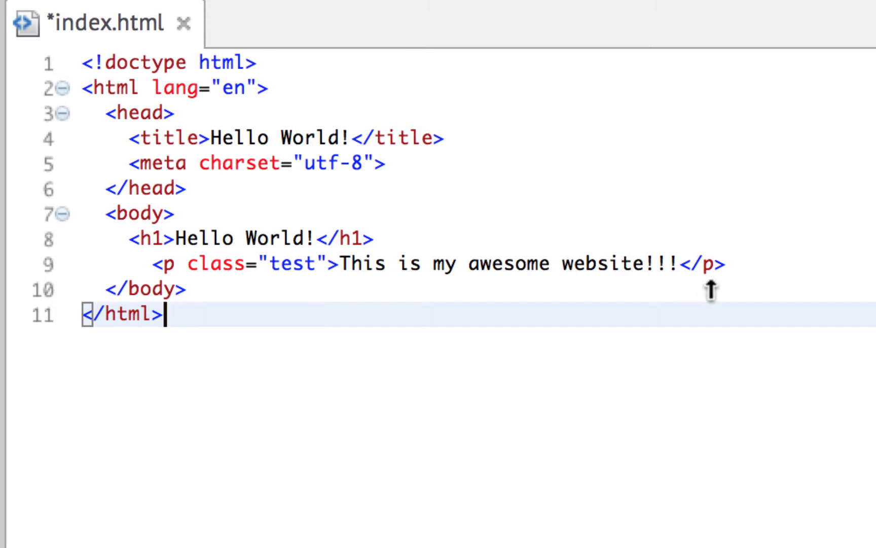
mouse_move(511, 390)
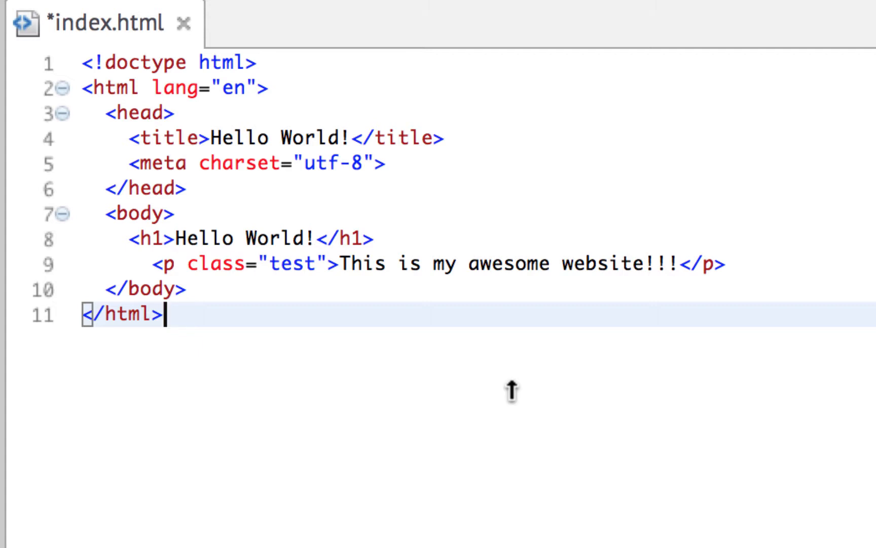
mouse_move(232, 302)
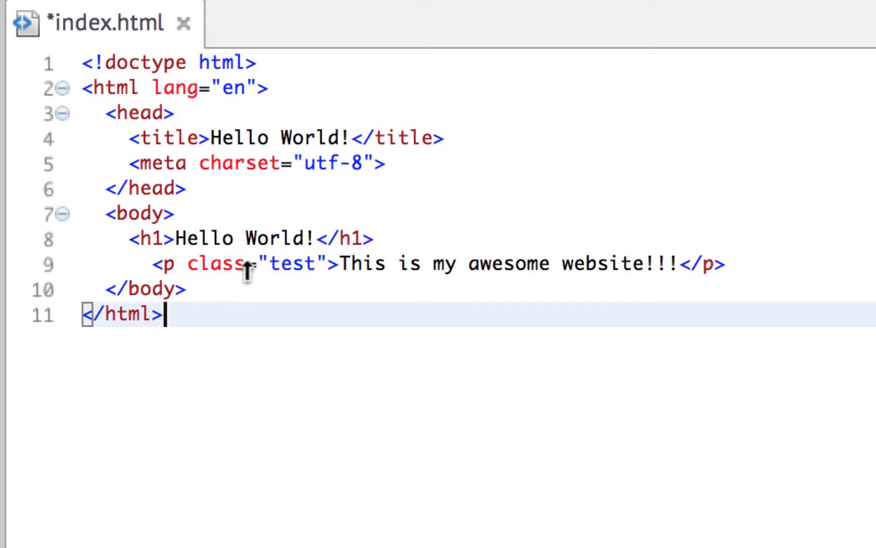
mouse_move(298, 280)
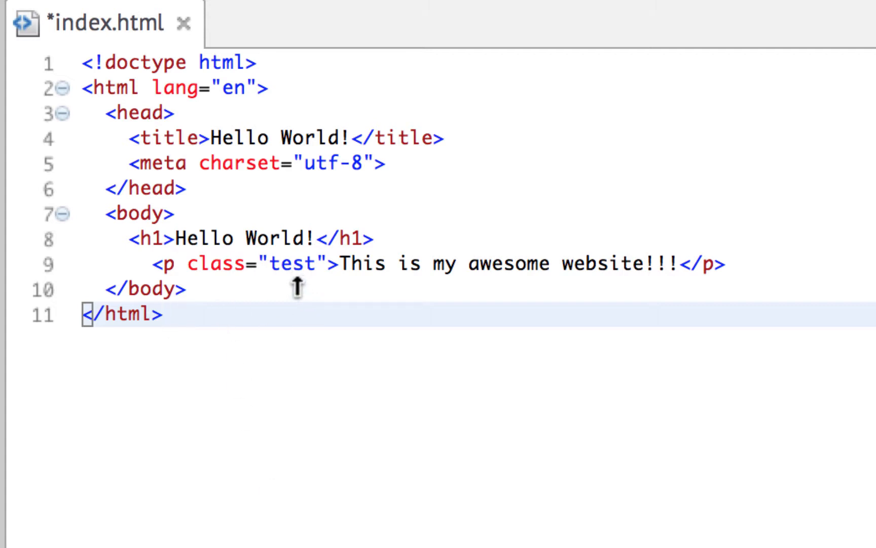
left_click(163, 315)
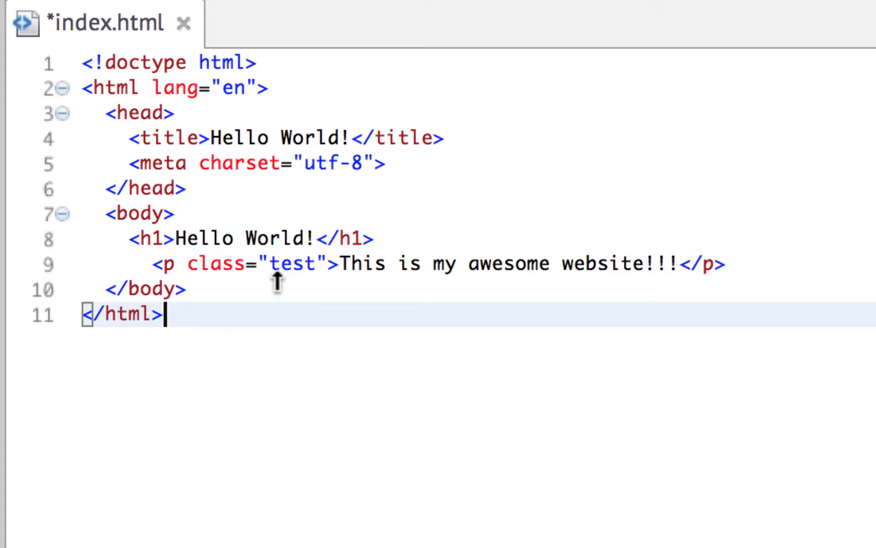
mouse_move(277, 416)
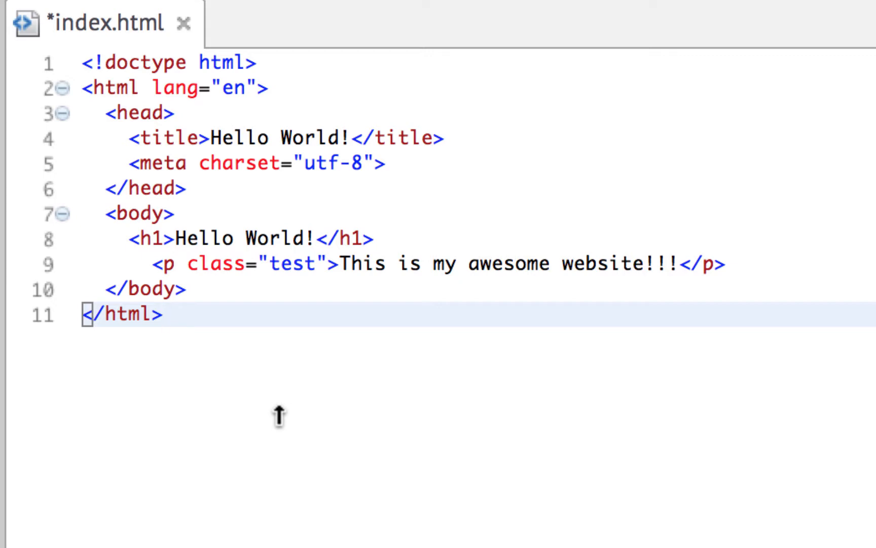
mouse_move(341, 306)
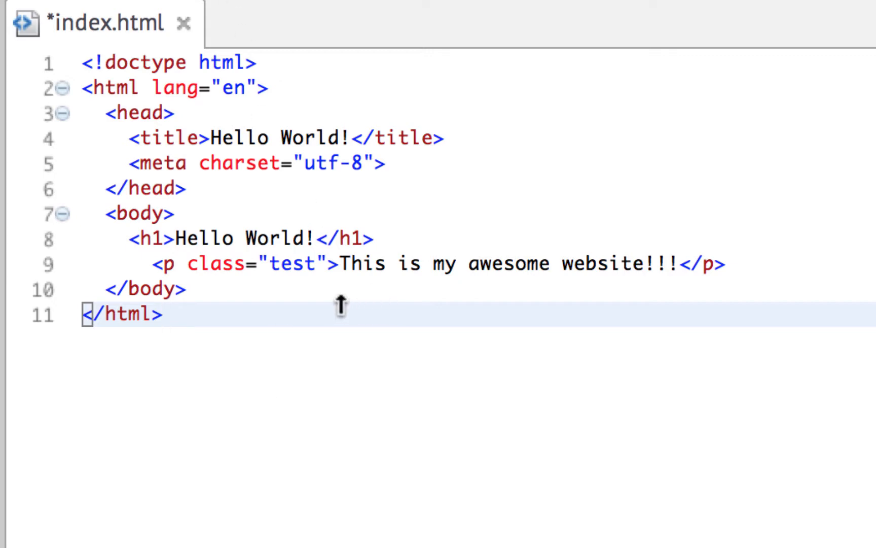
left_click(164, 313)
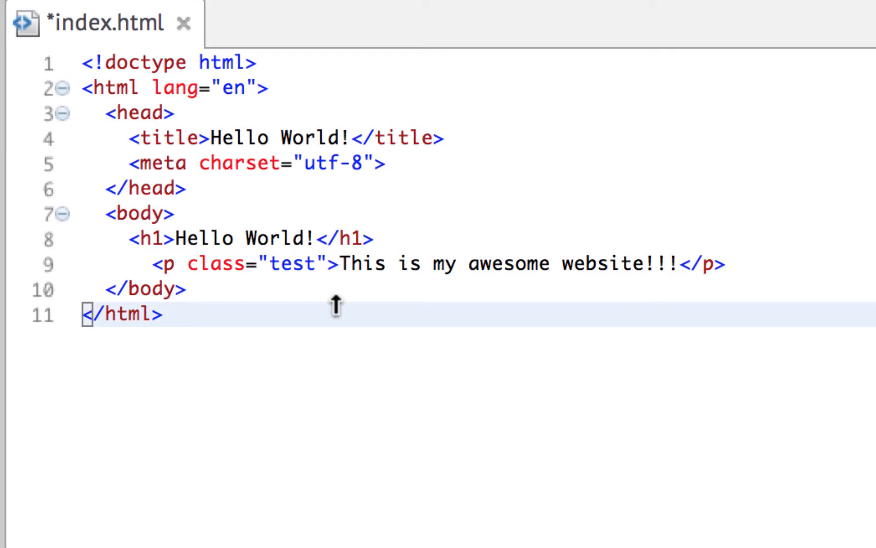
left_click(163, 314)
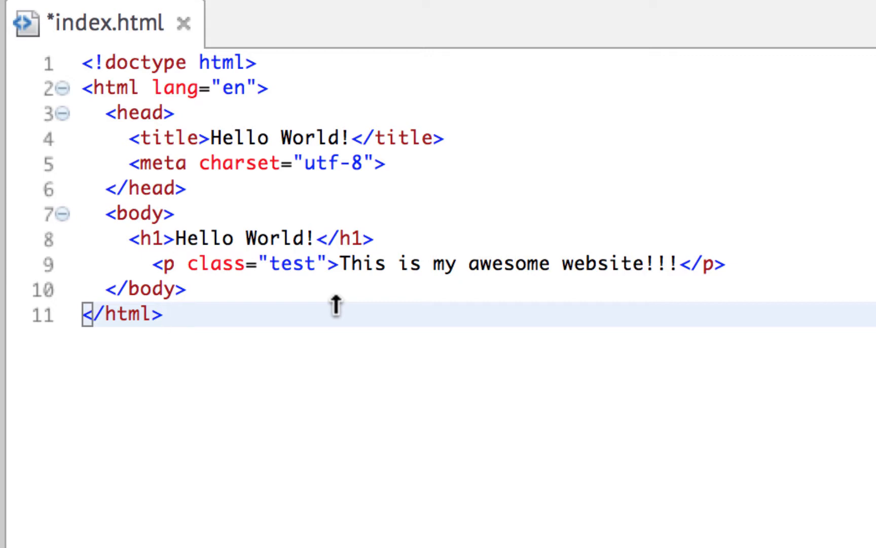
mouse_move(311, 300)
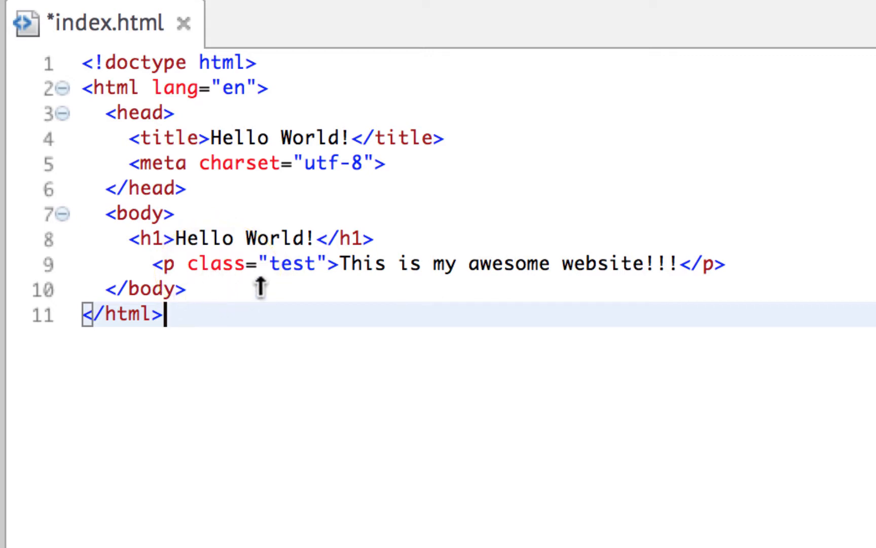
mouse_move(293, 384)
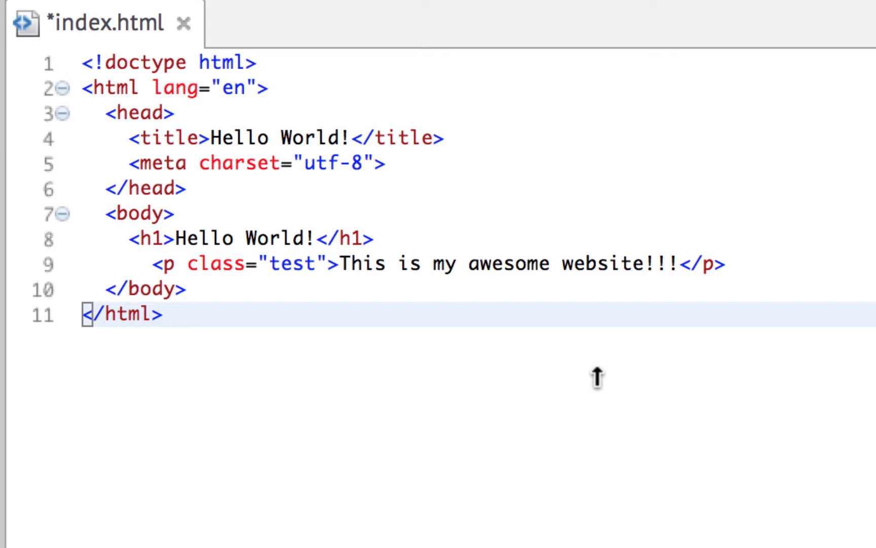
mouse_move(257, 323)
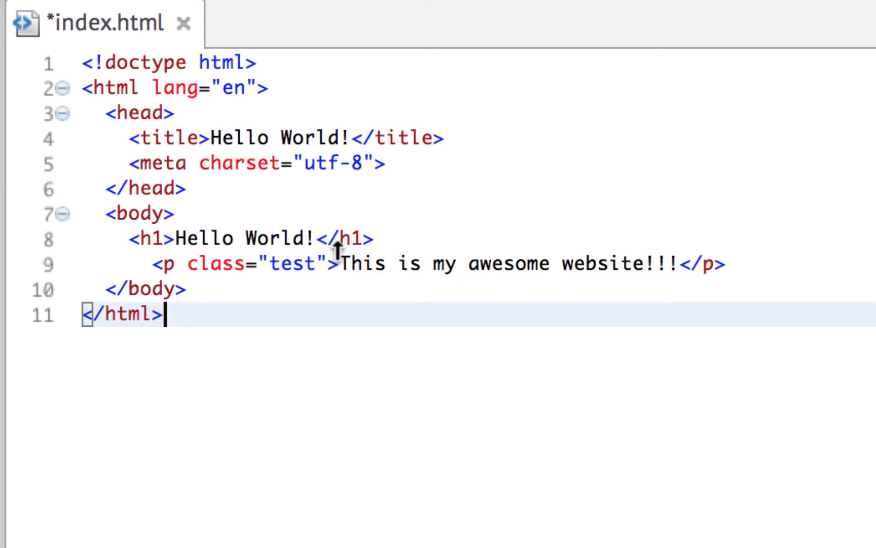
mouse_move(529, 371)
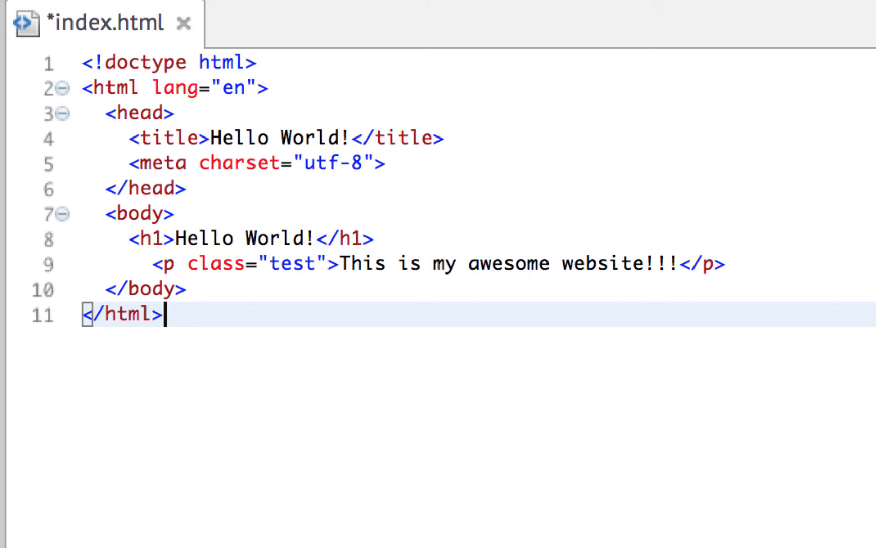
- Add a label element with for="name" on a new line after the closing html tag
key("Enter")
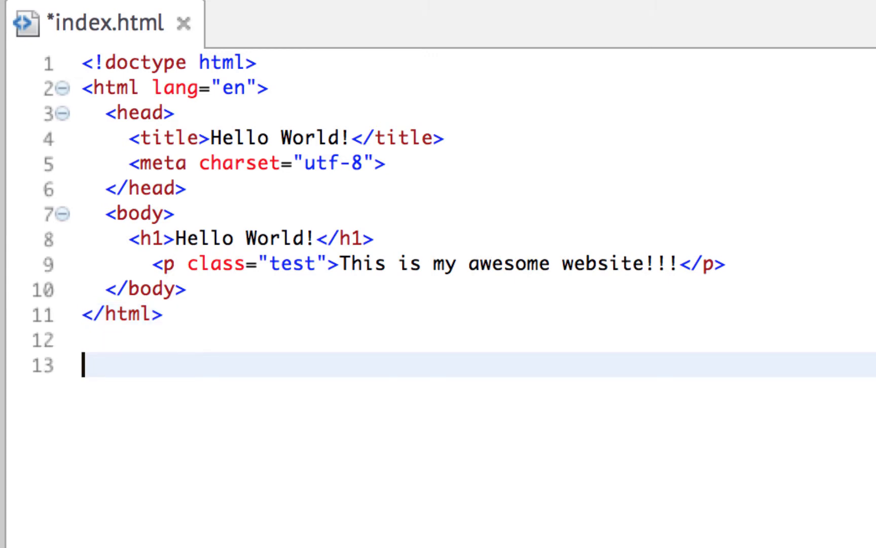
type("<")
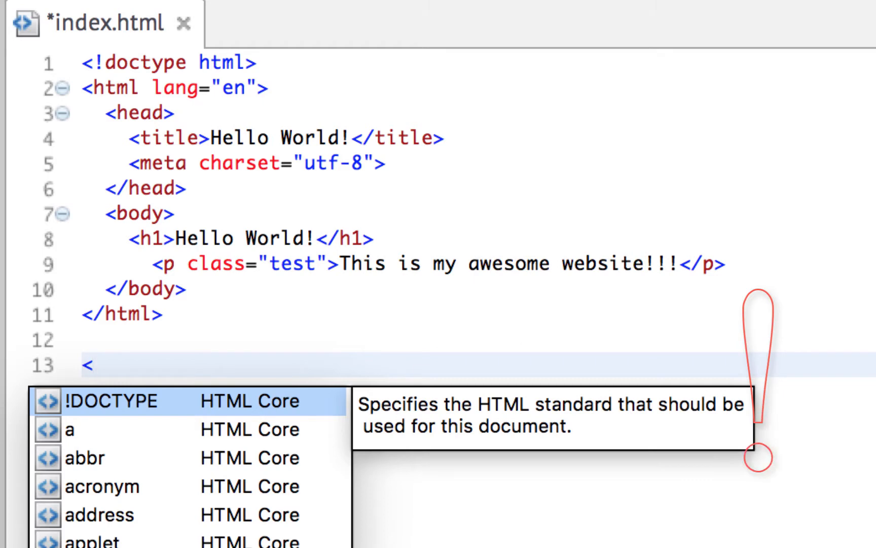
type("lab")
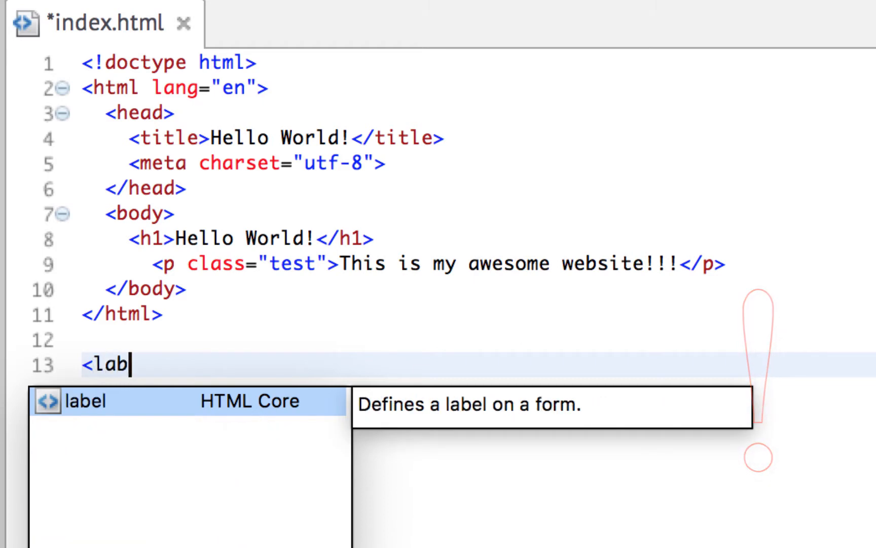
key("Tab")
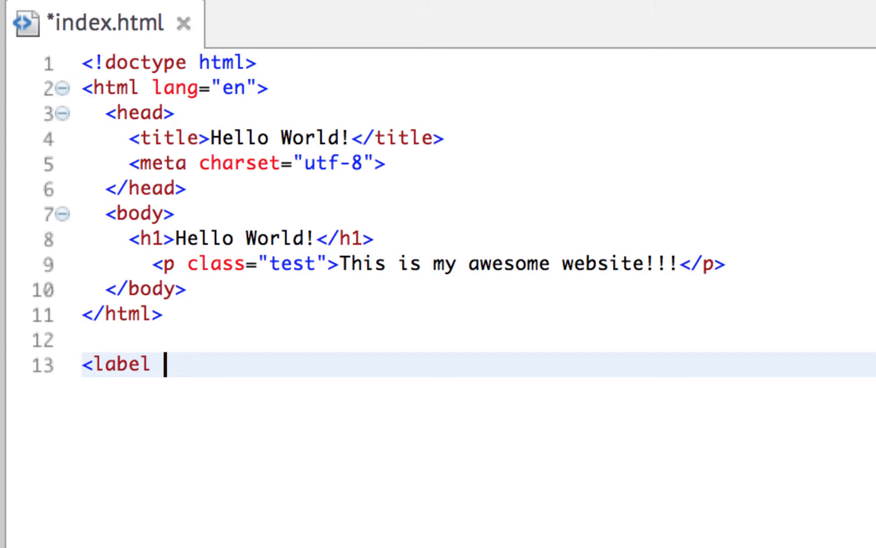
type("for=\"")
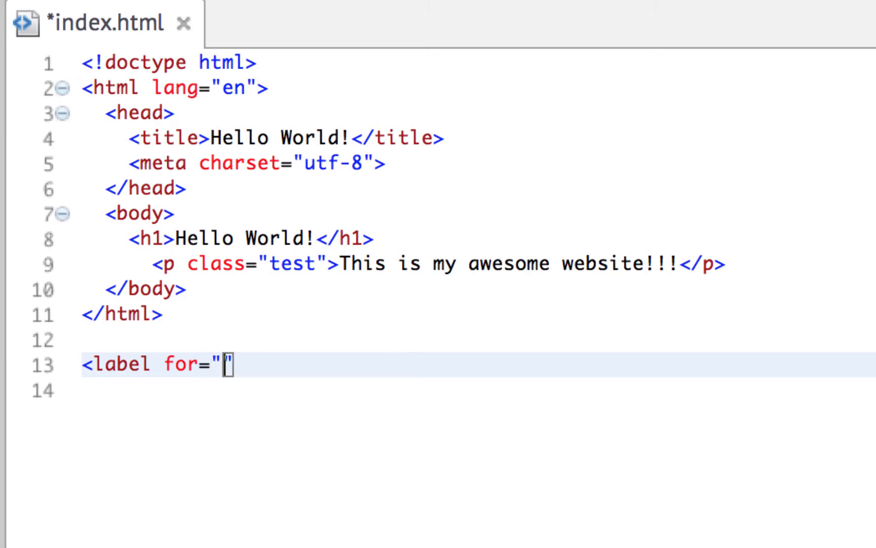
type("name")
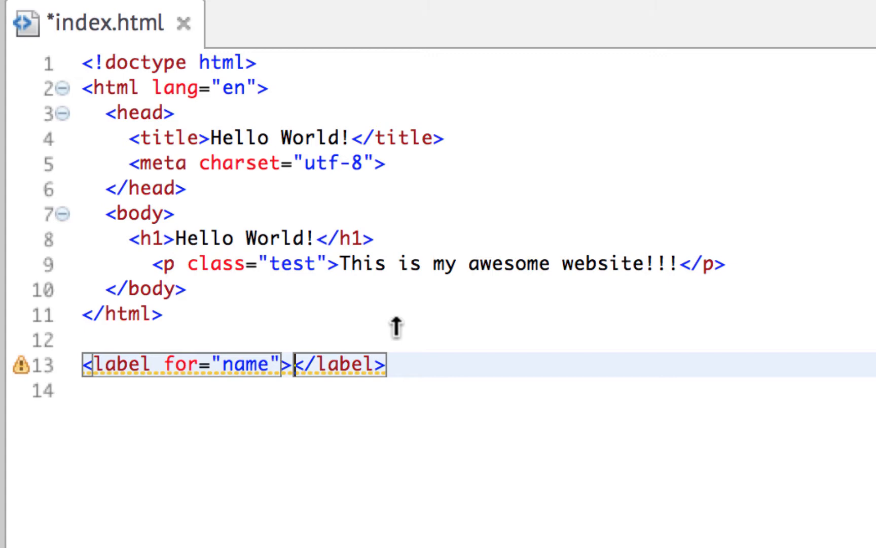
mouse_move(194, 363)
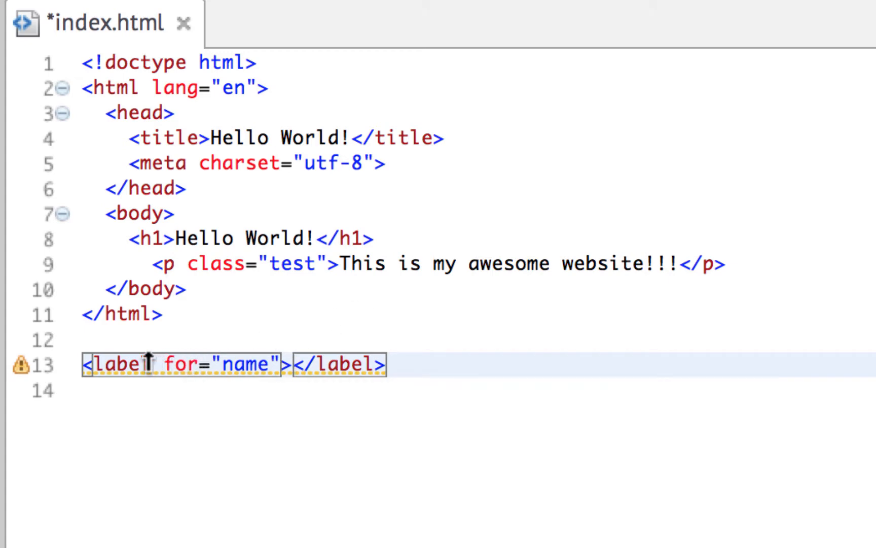
mouse_move(420, 374)
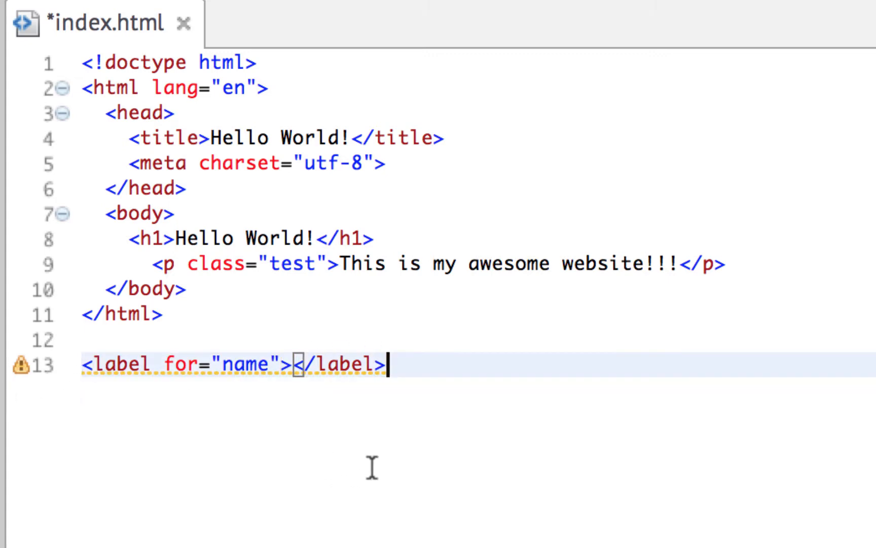
left_click_drag(162, 364, 386, 364)
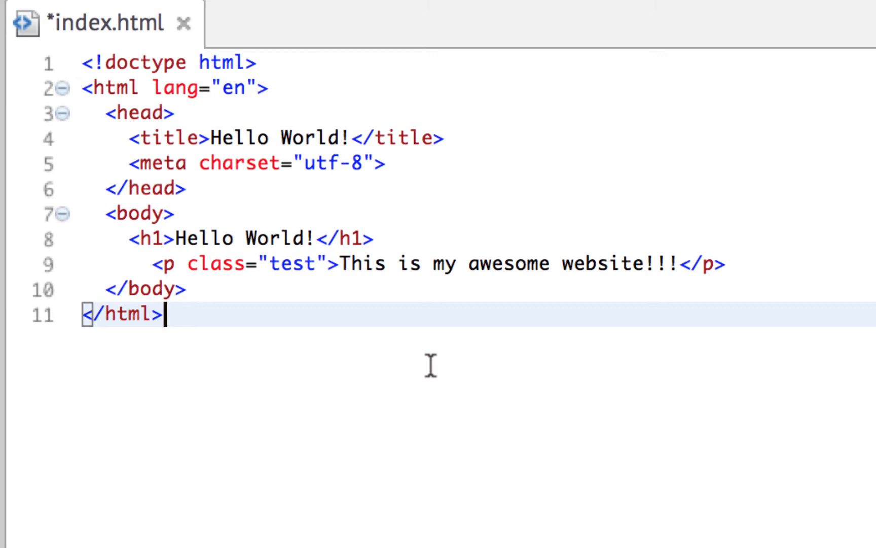
mouse_move(237, 264)
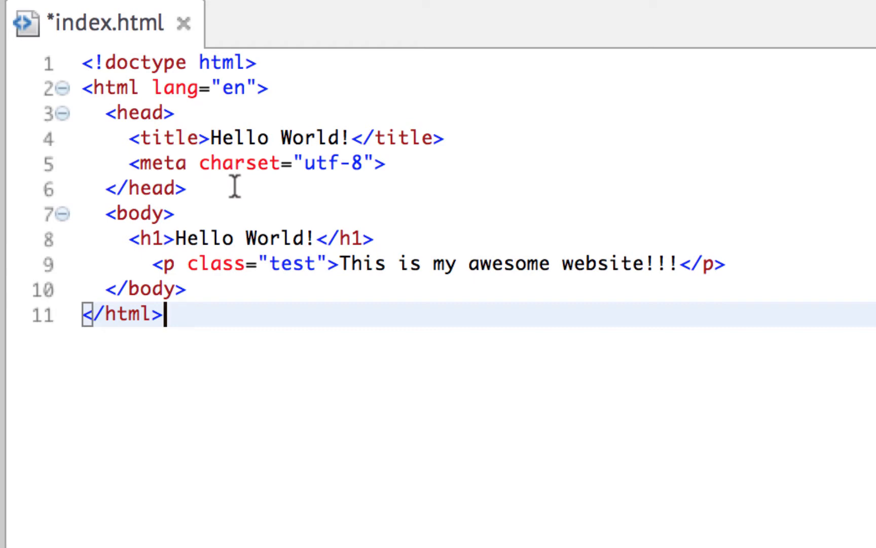
mouse_move(177, 93)
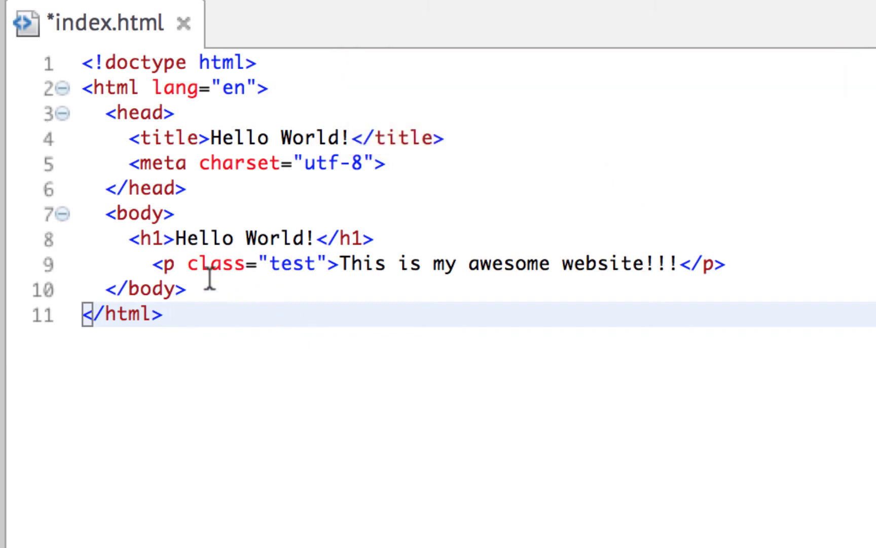
mouse_move(223, 274)
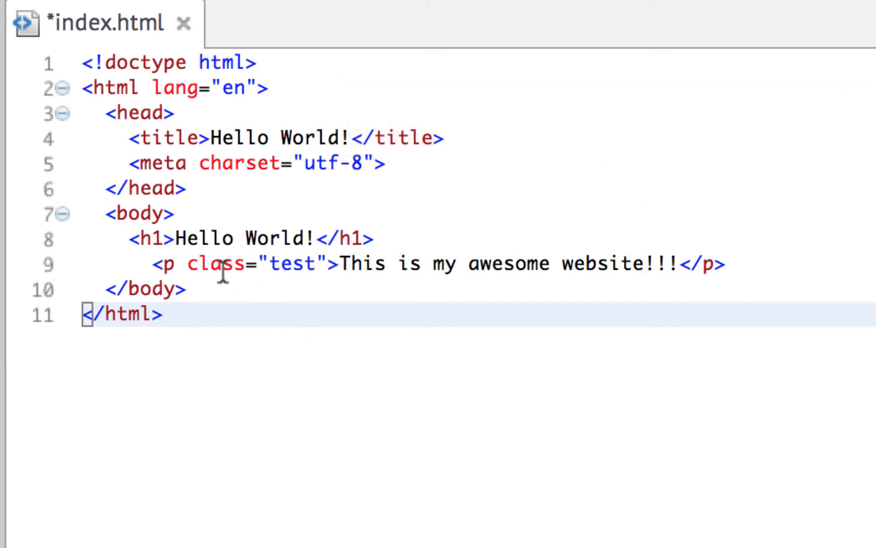
left_click(162, 314)
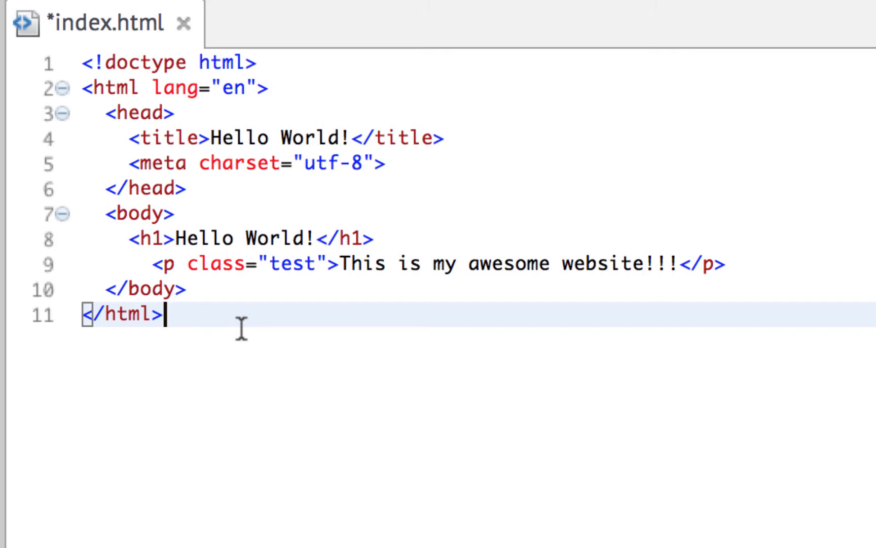
mouse_move(275, 268)
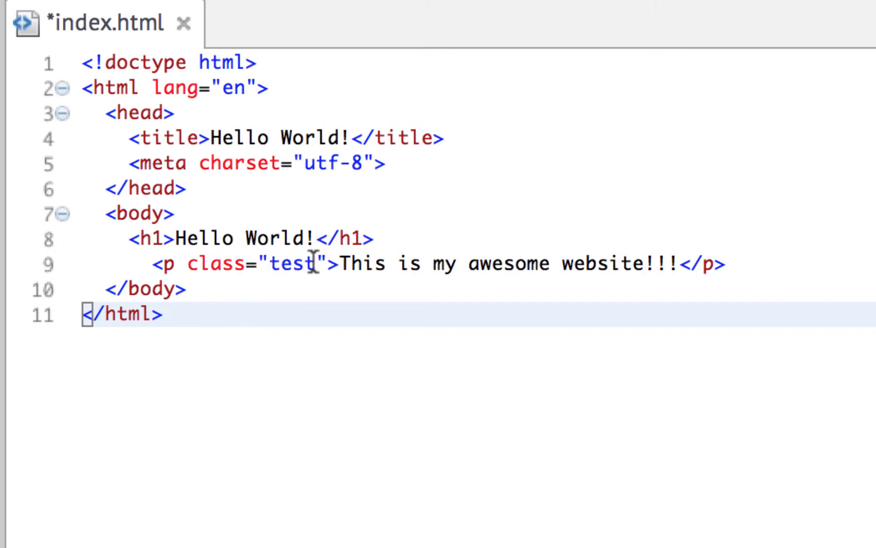
mouse_move(531, 366)
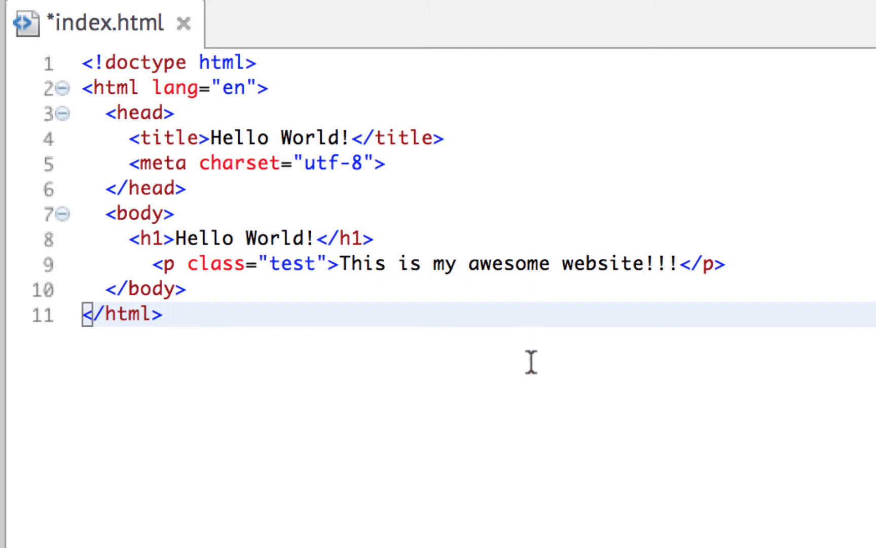
mouse_move(423, 505)
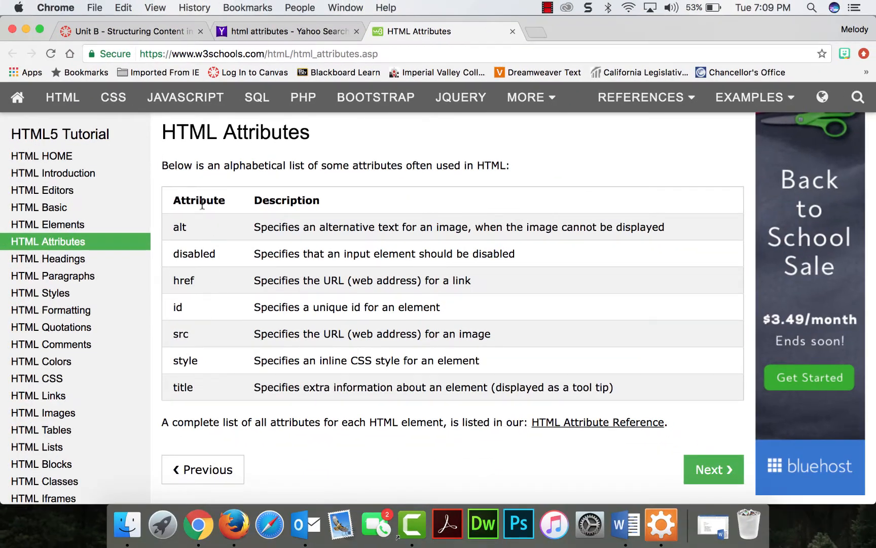
mouse_move(285, 183)
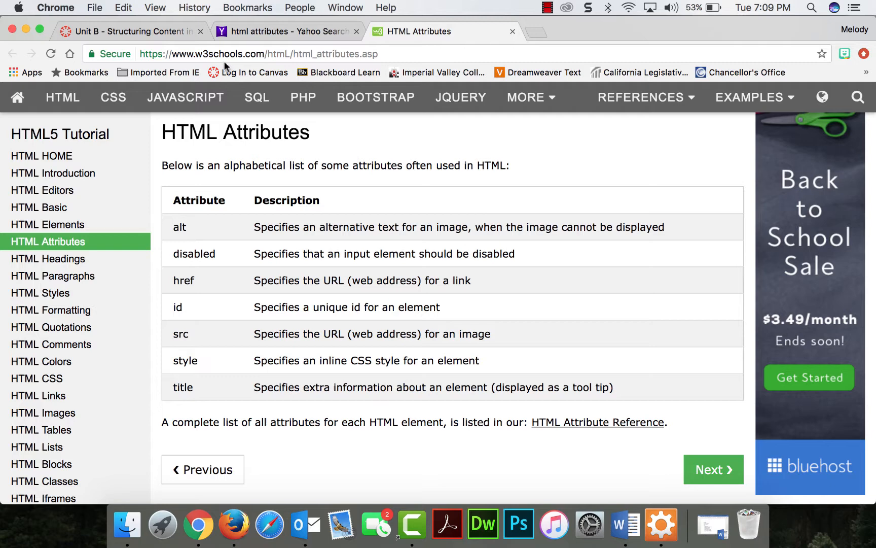
mouse_move(283, 159)
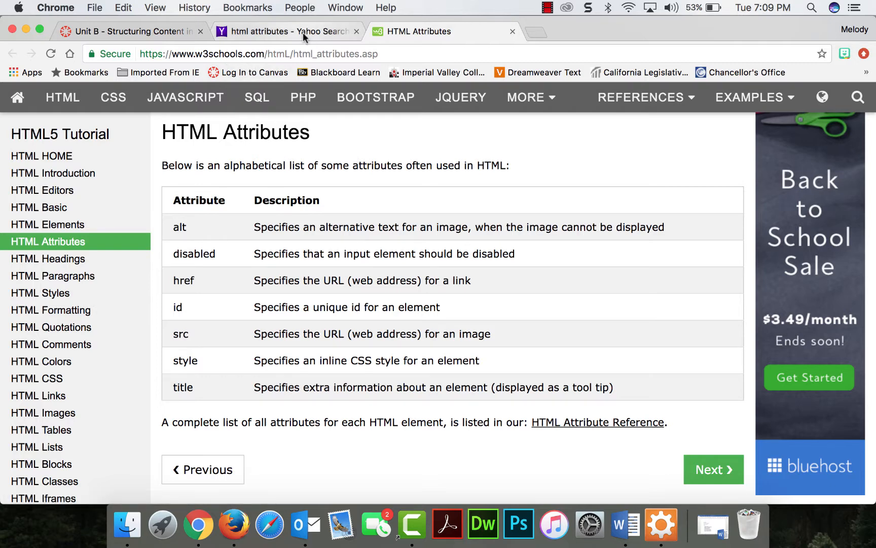
- Return via the search results to the w3schools HTML Attributes page and open the full Attribute Reference
left_click(290, 31)
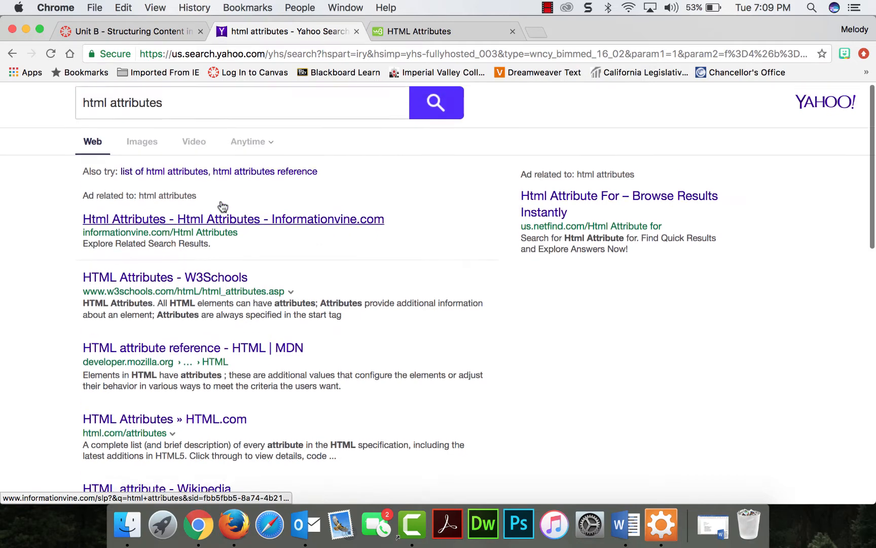
scroll("down", 3)
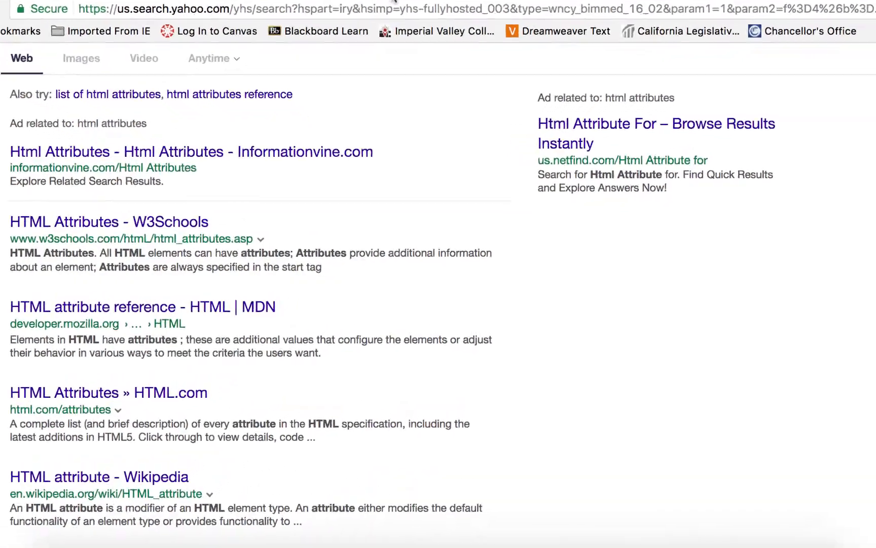
left_click(100, 222)
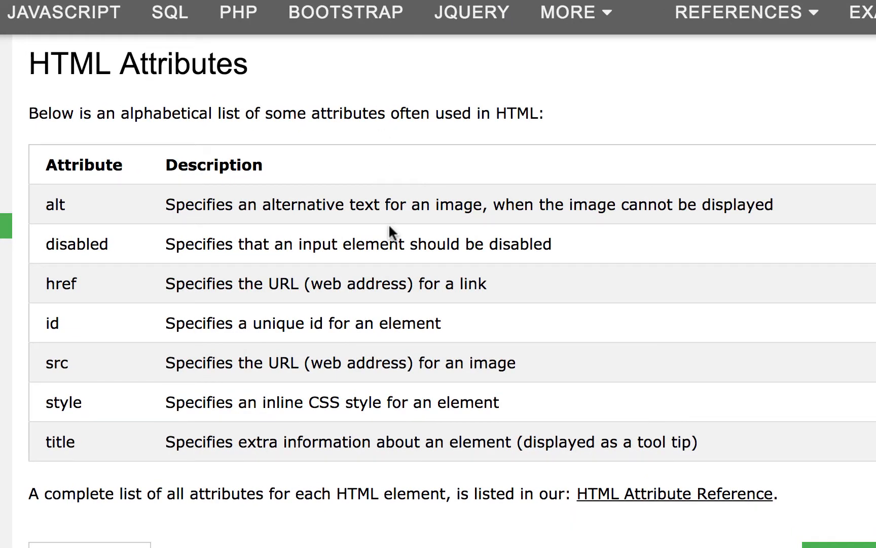
mouse_move(254, 516)
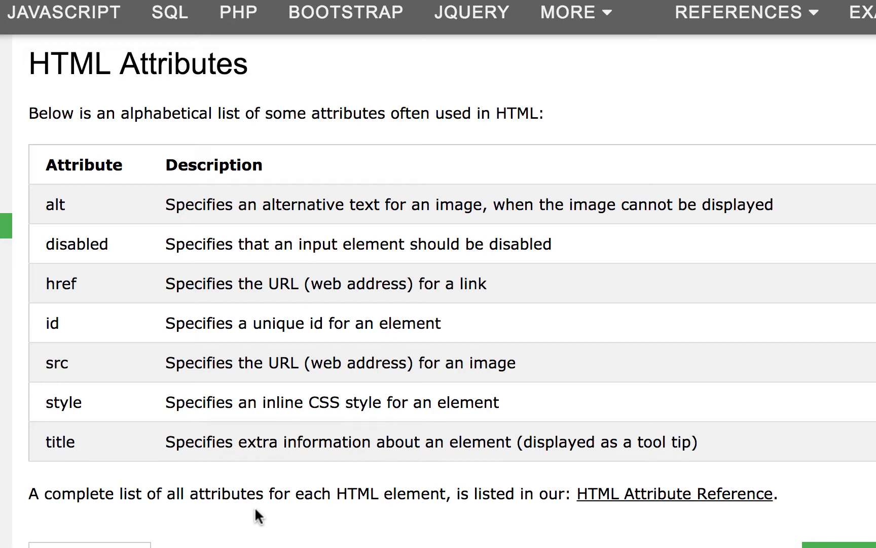
mouse_move(127, 234)
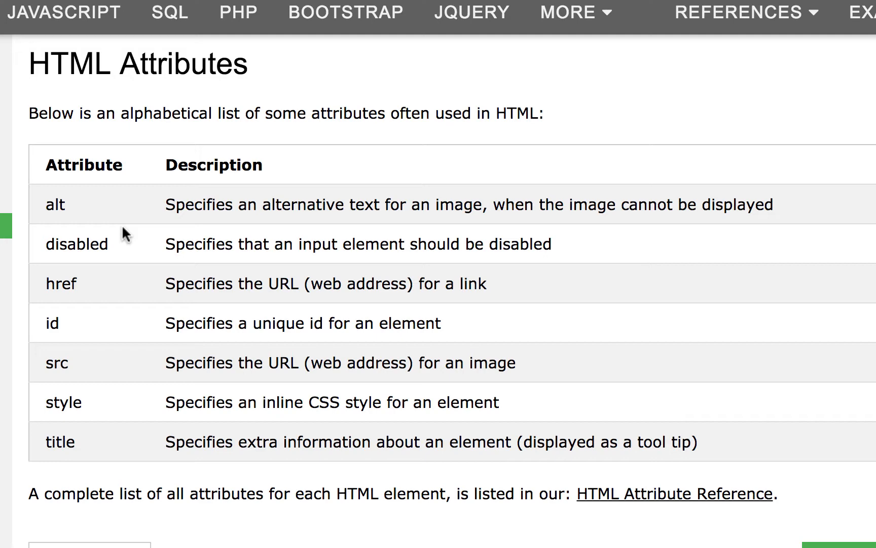
mouse_move(61, 242)
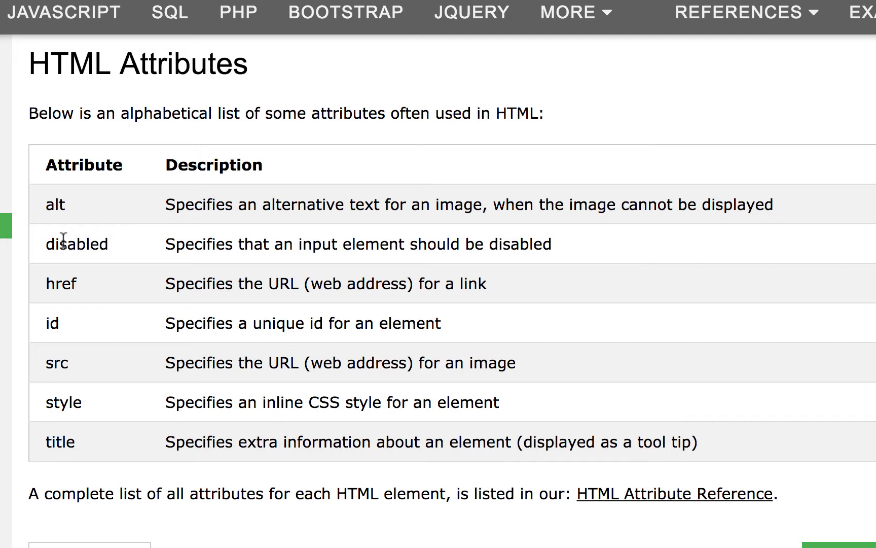
mouse_move(128, 271)
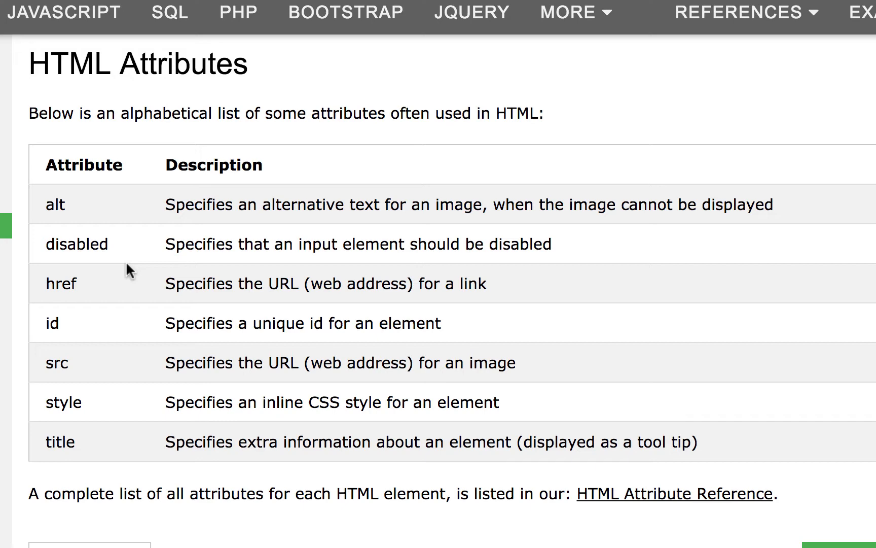
mouse_move(93, 298)
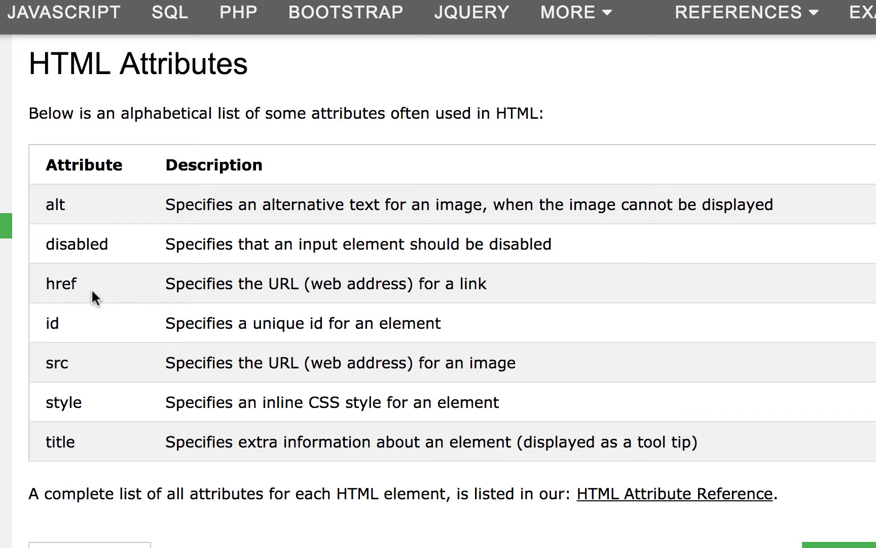
mouse_move(105, 299)
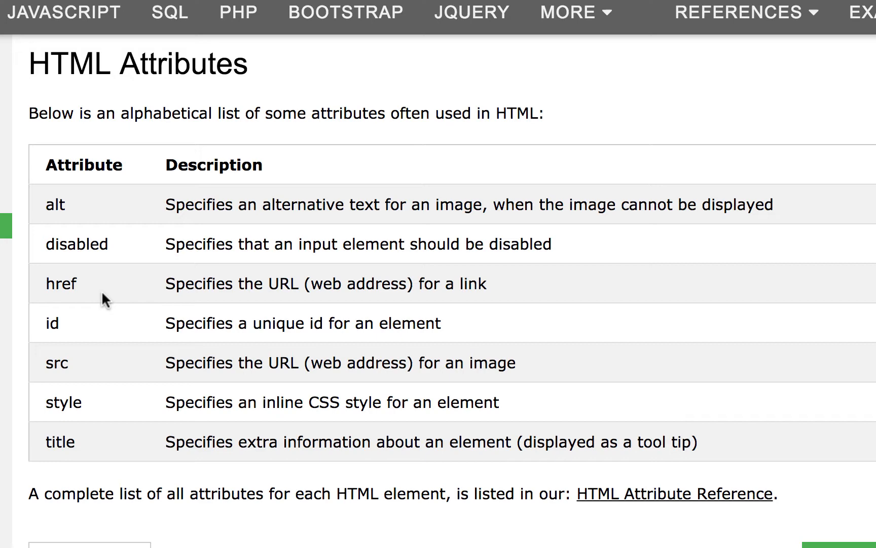
mouse_move(66, 333)
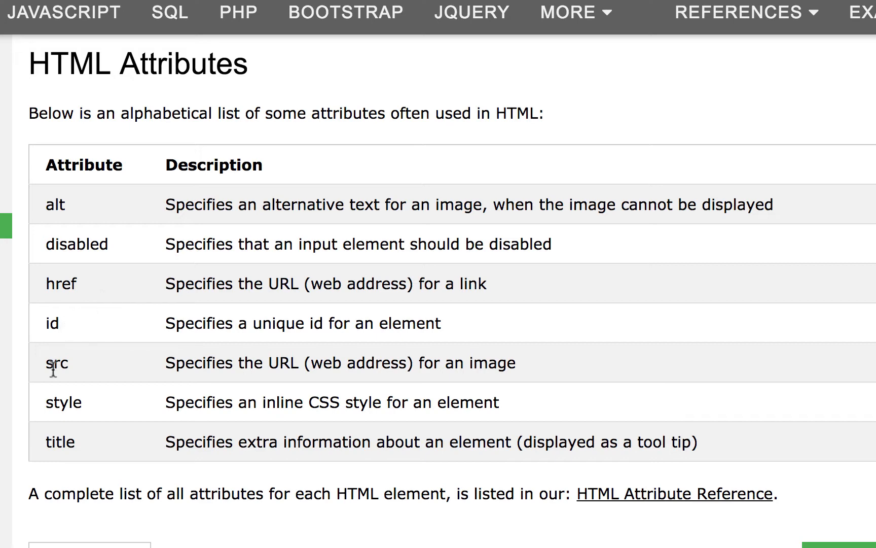
mouse_move(115, 384)
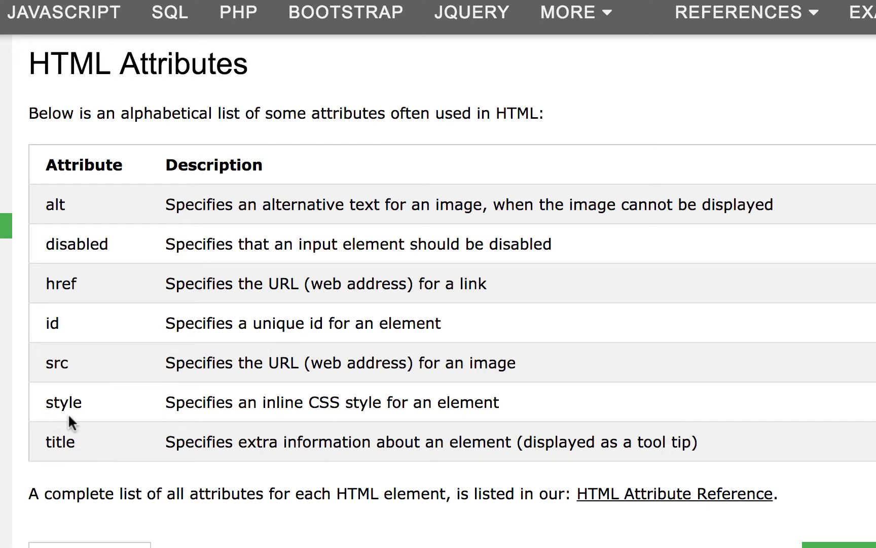
mouse_move(119, 472)
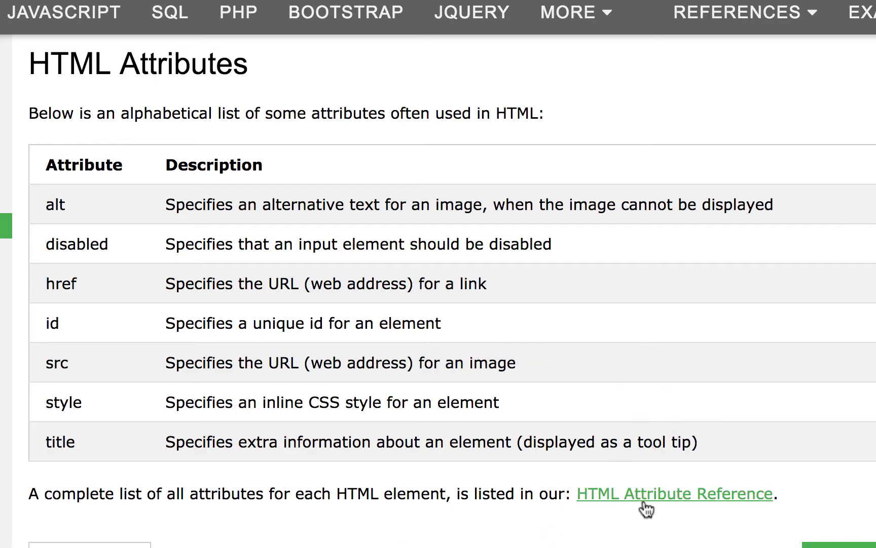
left_click(677, 493)
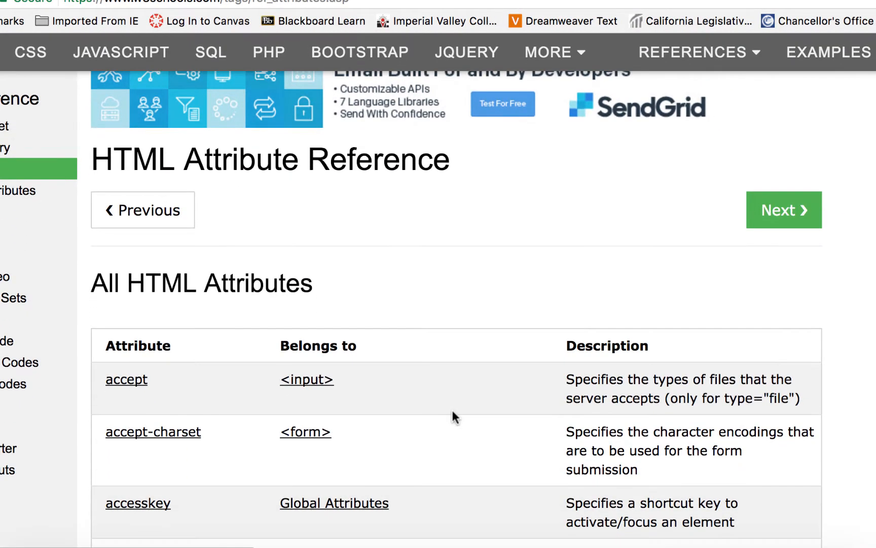
scroll("down", 3)
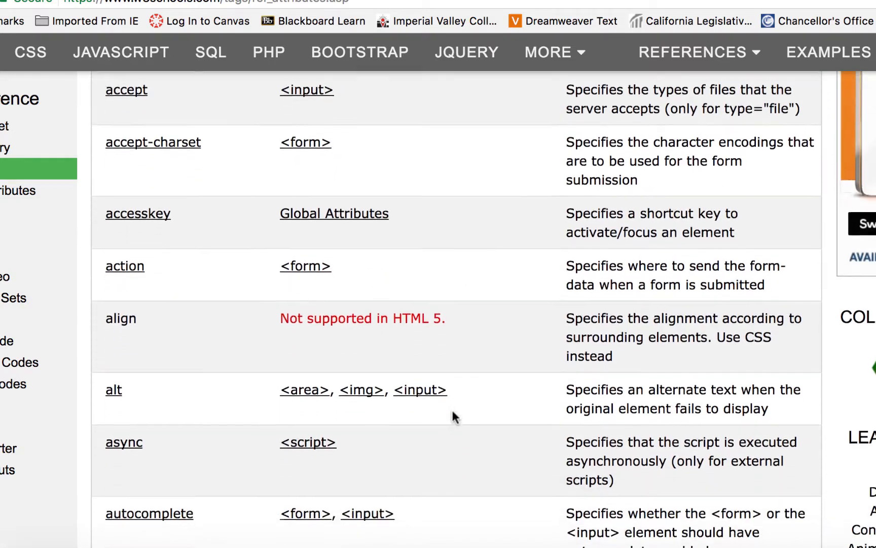
scroll("down", 3)
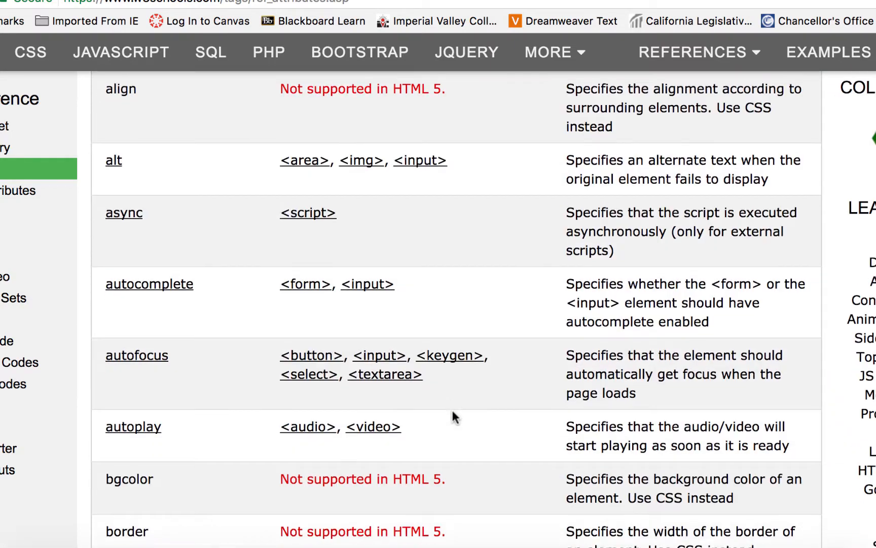
scroll("down", 3)
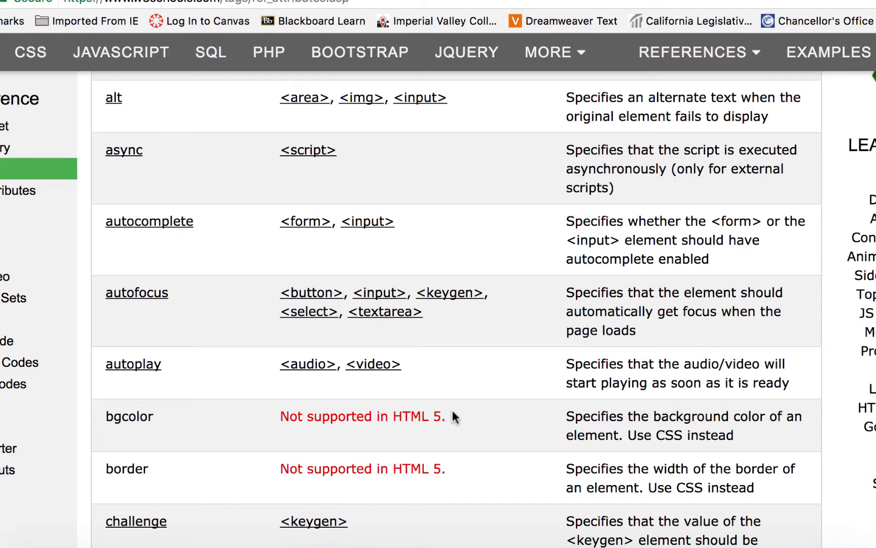
scroll("down", 3)
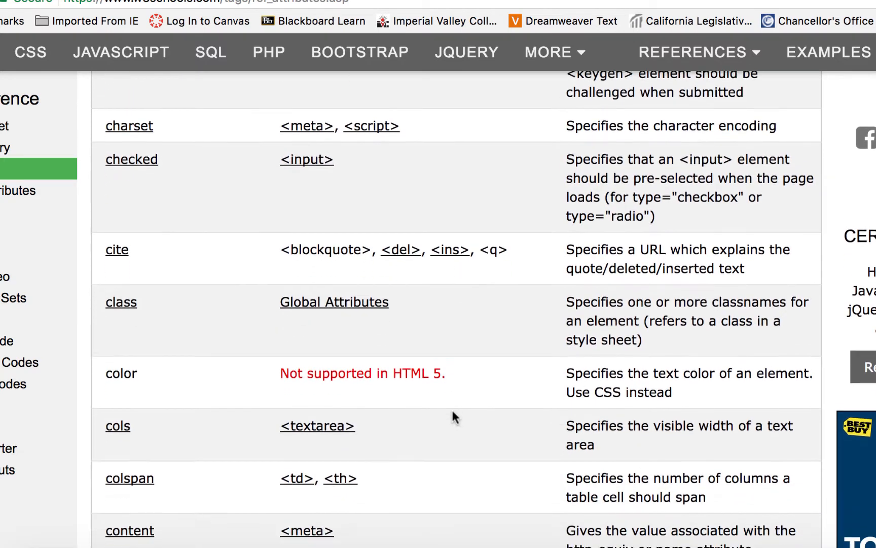
scroll("down", 3)
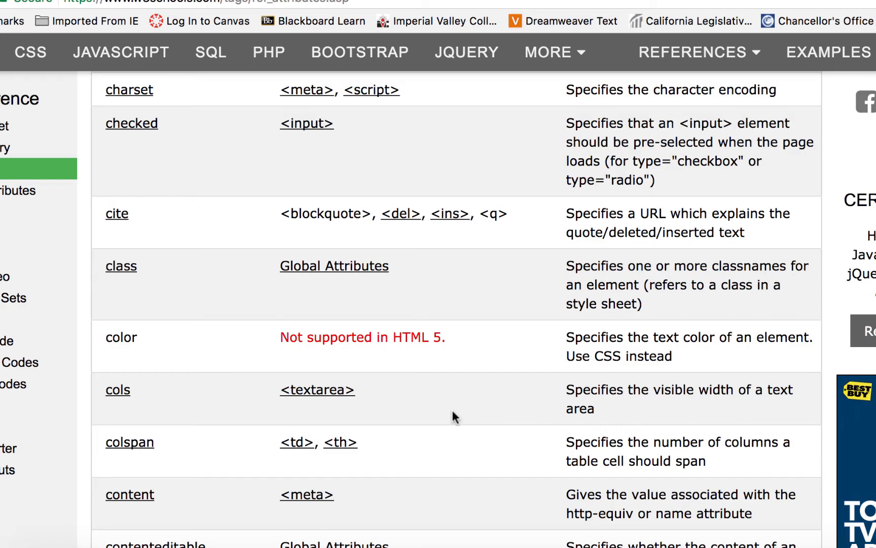
scroll("up", 3)
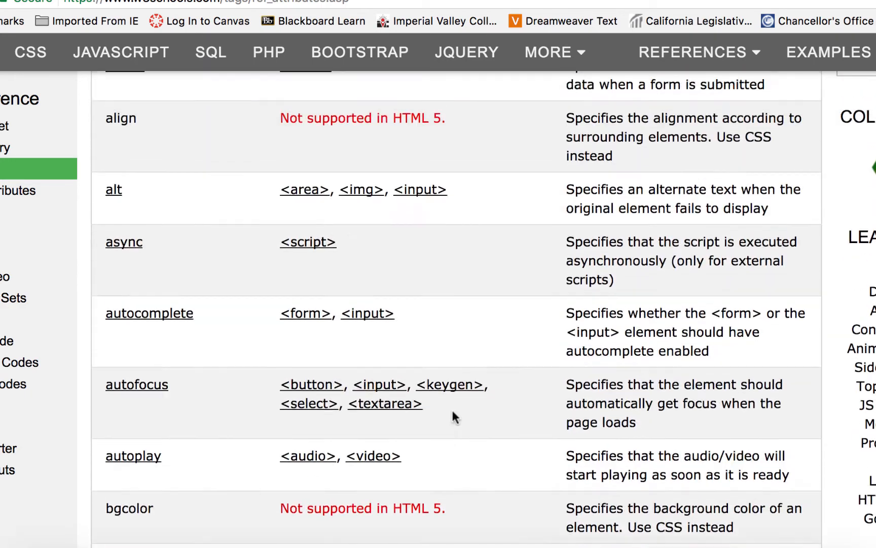